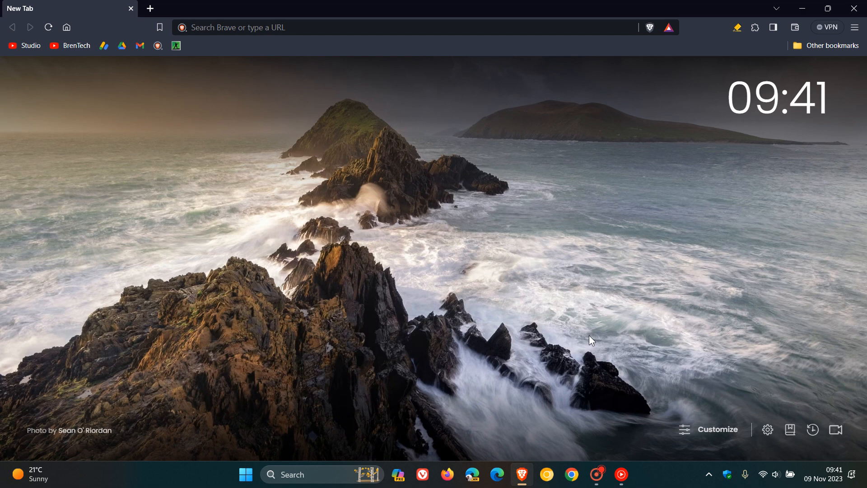
{"action": "mouse_move", "coordinate": [585, 190]}
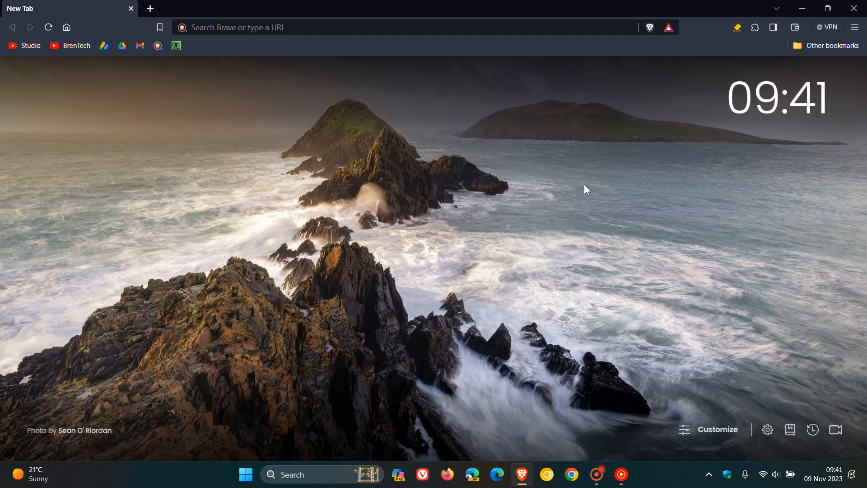
{"action": "mouse_move", "coordinate": [574, 208]}
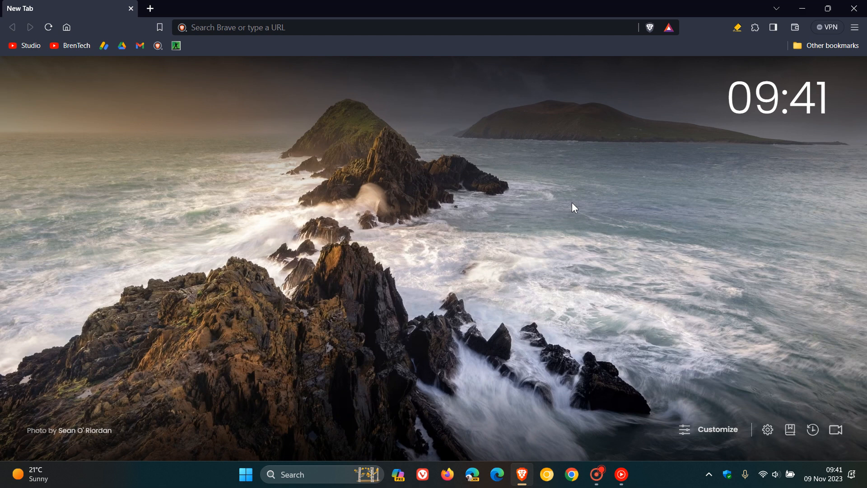
{"action": "mouse_move", "coordinate": [626, 183]}
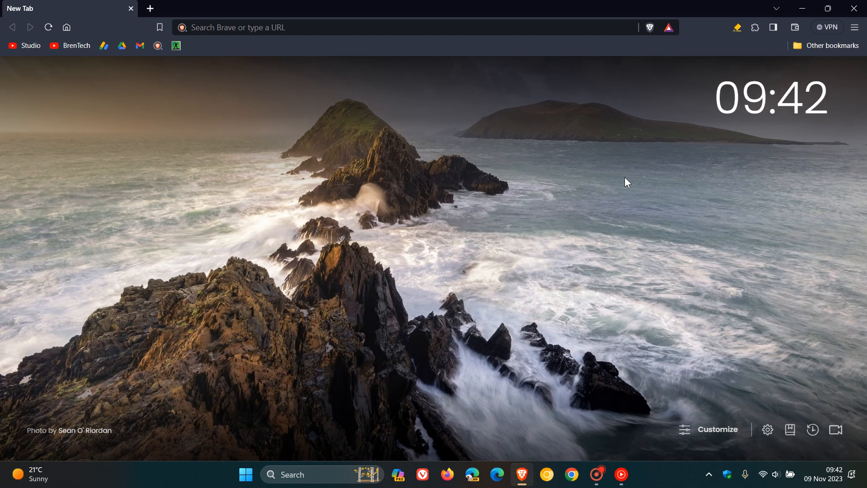
{"action": "mouse_move", "coordinate": [650, 27]}
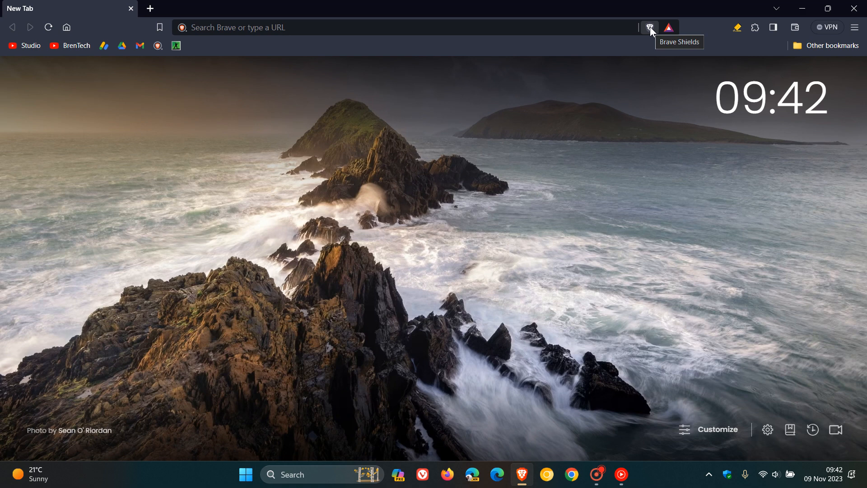
{"action": "mouse_move", "coordinate": [640, 216]}
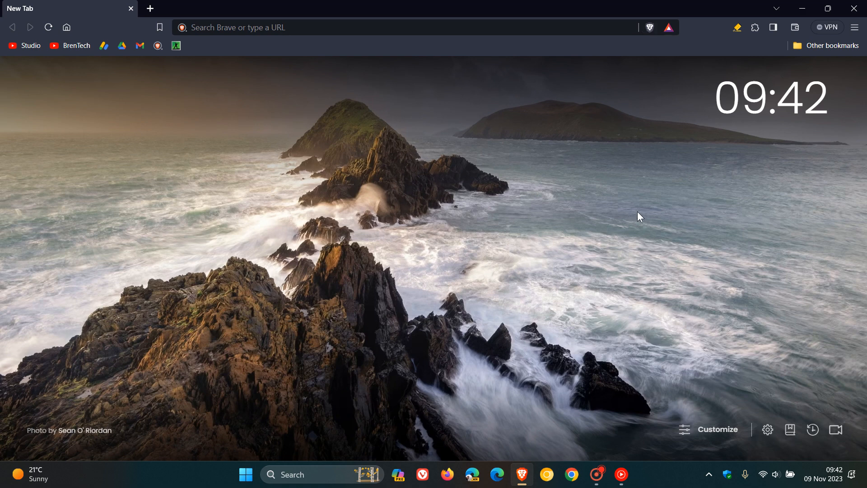
{"action": "mouse_move", "coordinate": [808, 113]}
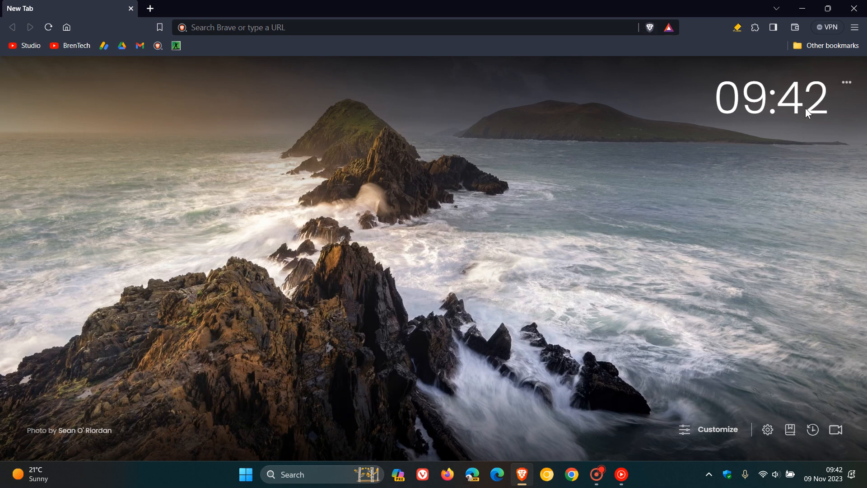
Step: Open About Brave from the main menu to confirm version 1.60.114 is current
{"action": "left_click", "coordinate": [854, 27]}
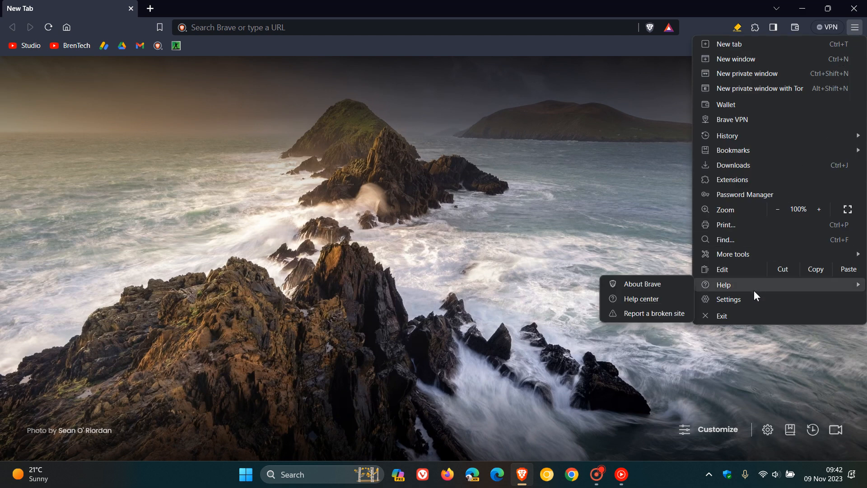
{"action": "left_click", "coordinate": [641, 284]}
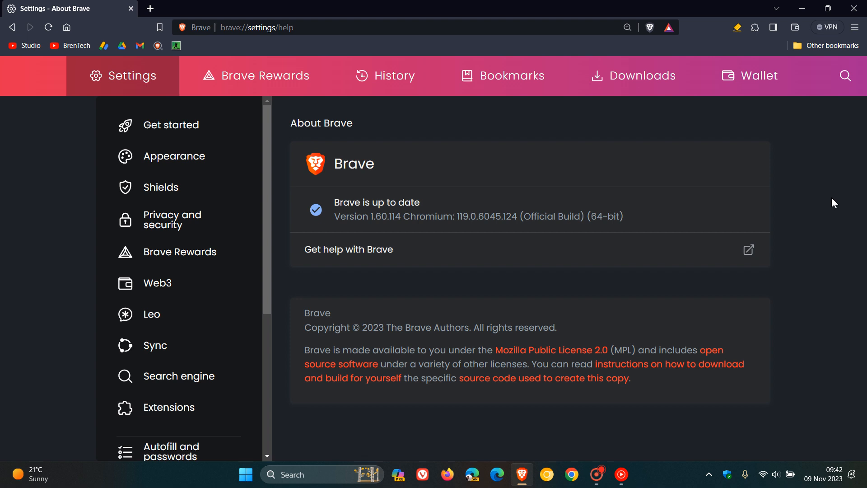
{"action": "mouse_move", "coordinate": [557, 160]}
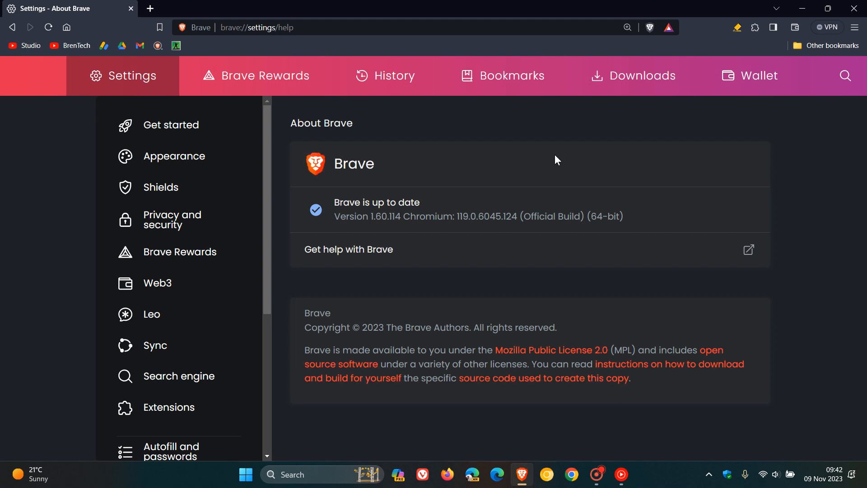
{"action": "mouse_move", "coordinate": [396, 244]}
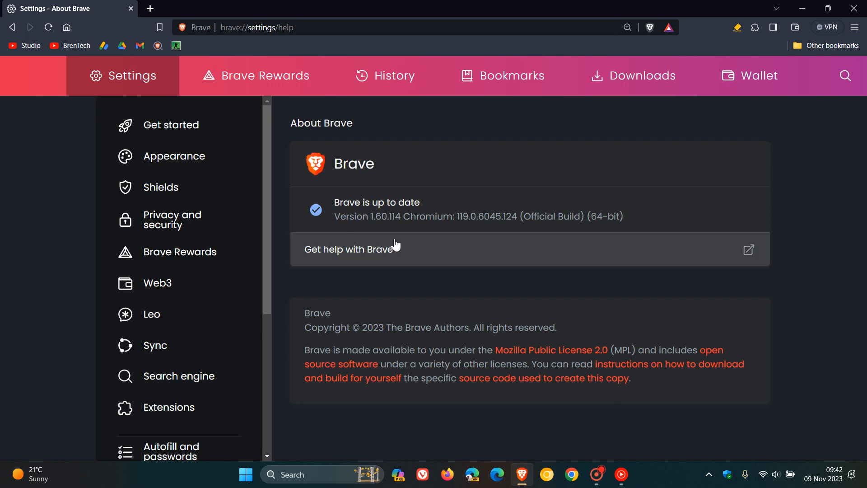
{"action": "mouse_move", "coordinate": [395, 237]}
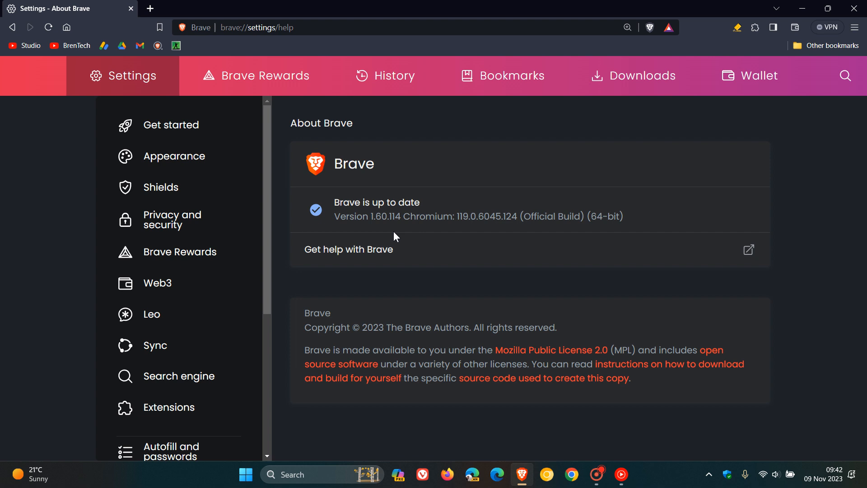
{"action": "mouse_move", "coordinate": [465, 234]}
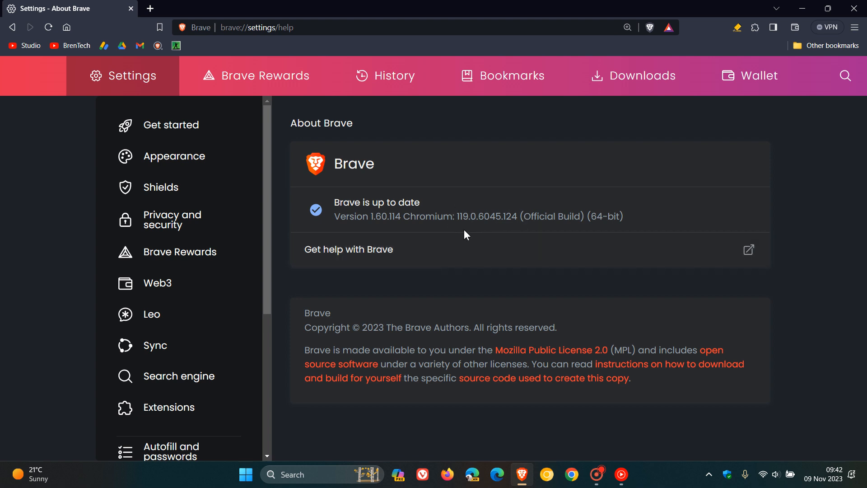
{"action": "mouse_move", "coordinate": [510, 230]}
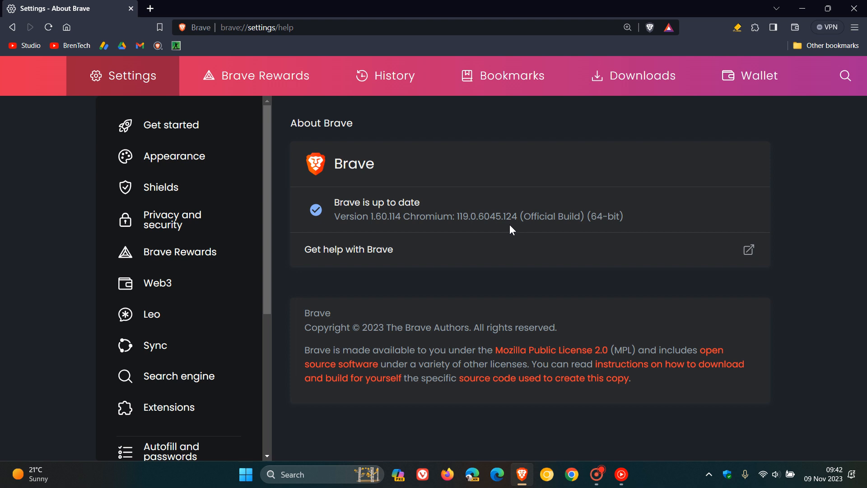
{"action": "mouse_move", "coordinate": [320, 162]}
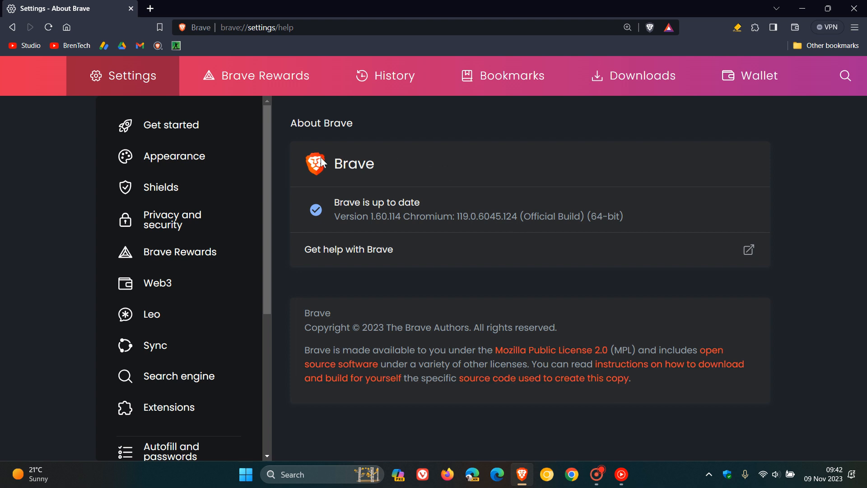
{"action": "mouse_move", "coordinate": [648, 124]}
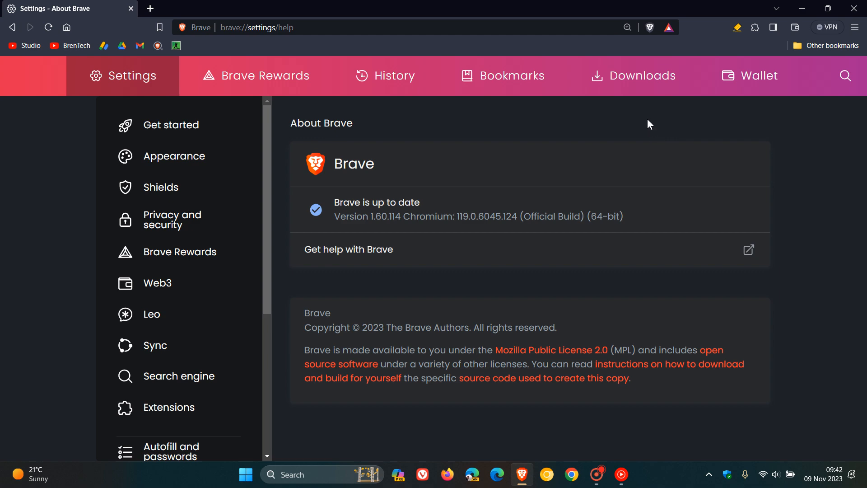
{"action": "mouse_move", "coordinate": [66, 27]}
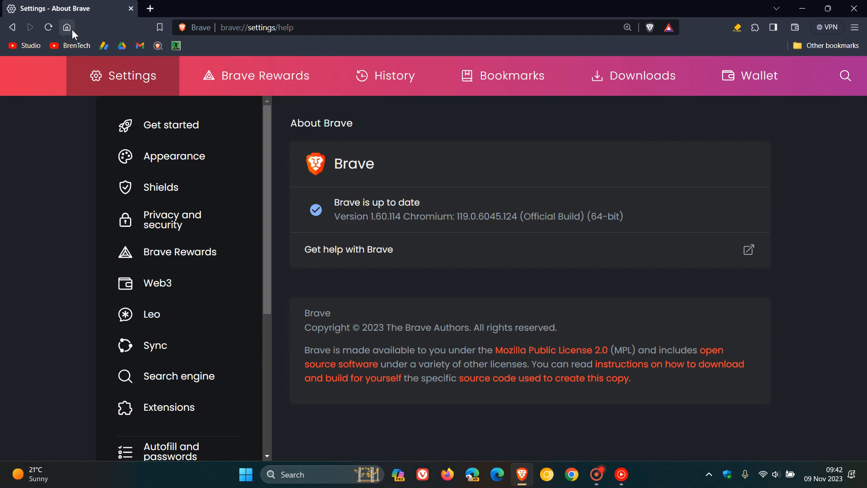
Step: Go Home to the new tab page showing the fern photo
{"action": "left_click", "coordinate": [66, 27]}
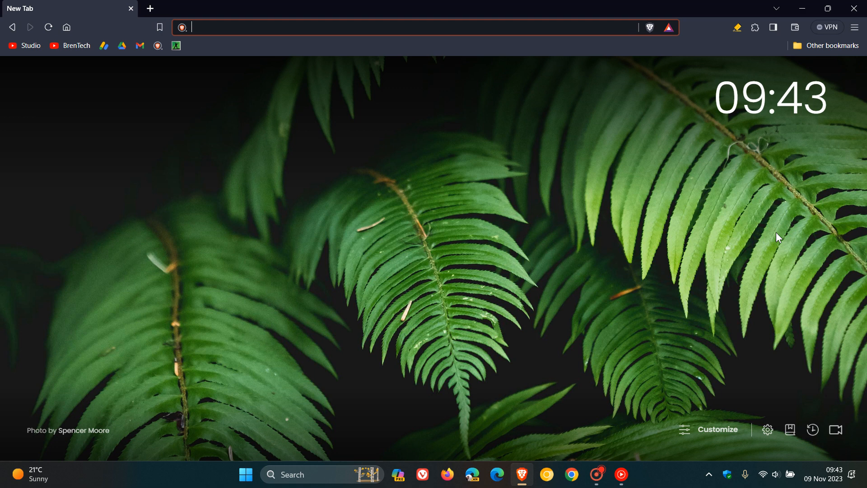
{"action": "mouse_move", "coordinate": [620, 254]}
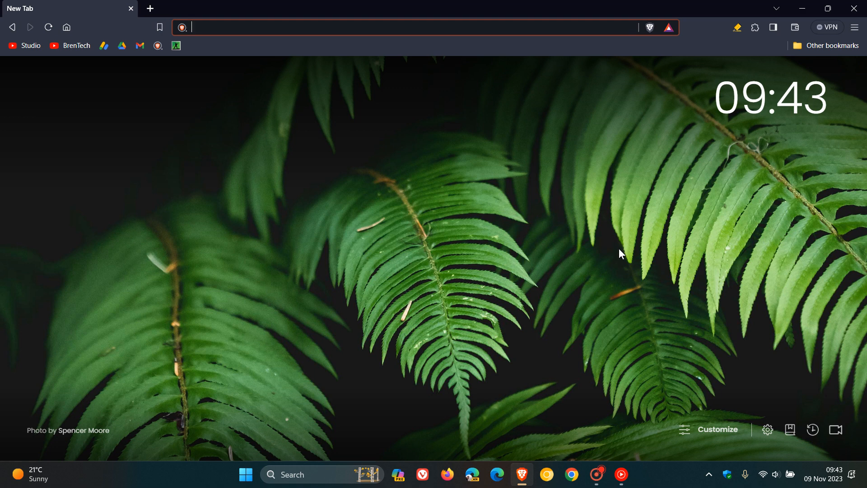
{"action": "mouse_move", "coordinate": [607, 240]}
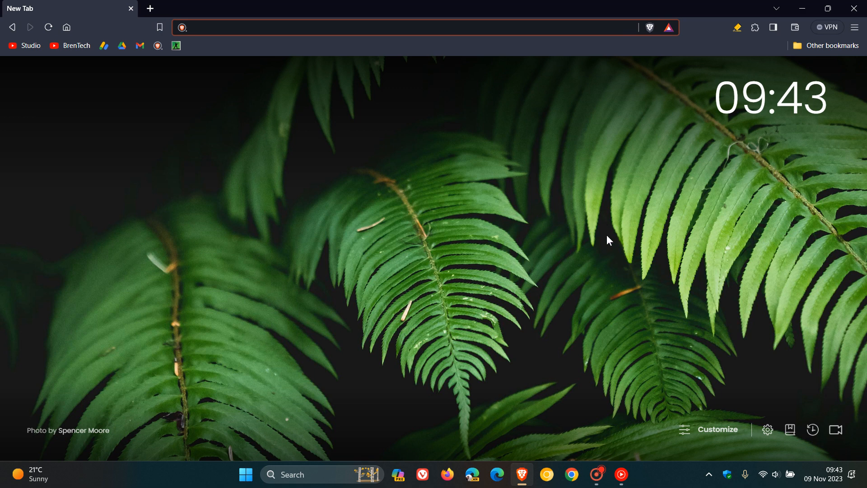
{"action": "left_click", "coordinate": [386, 27]}
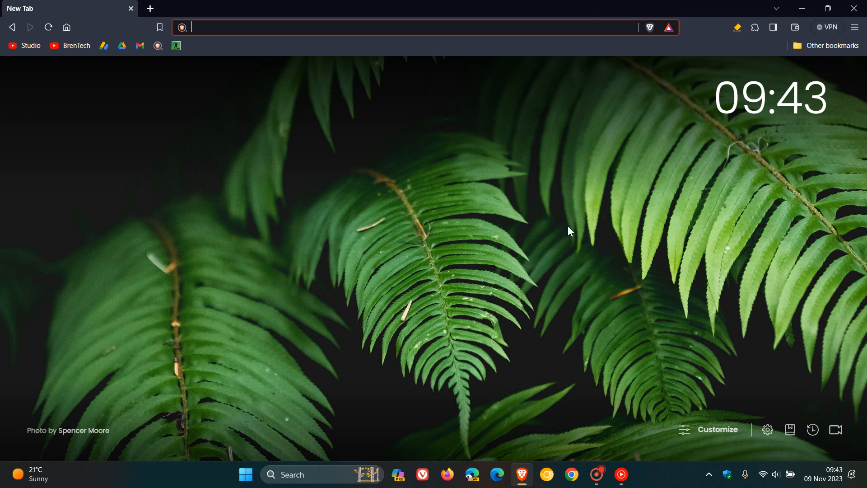
{"action": "mouse_move", "coordinate": [585, 217]}
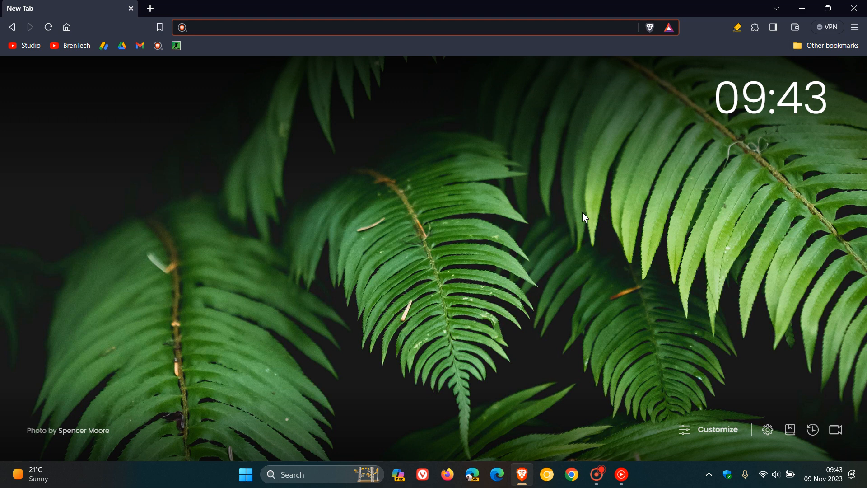
{"action": "mouse_move", "coordinate": [780, 40]}
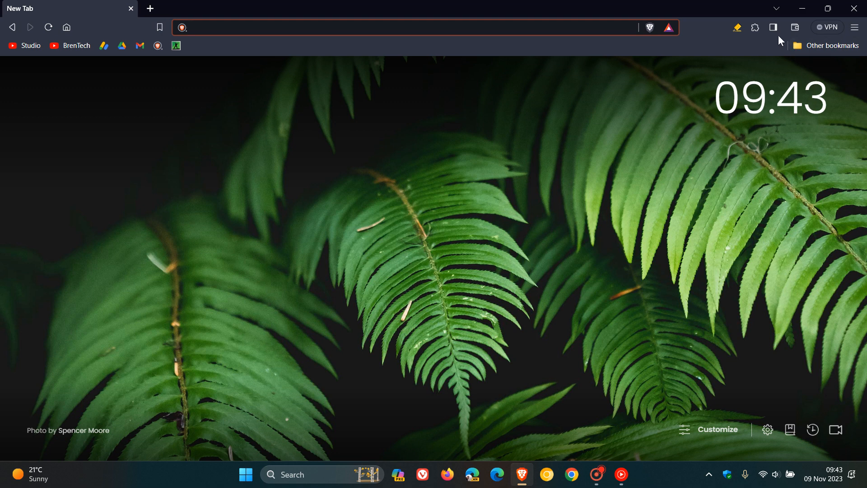
Step: Toggle the sidebar to open Leo, which greets you using Llama 13B
{"action": "left_click", "coordinate": [774, 27]}
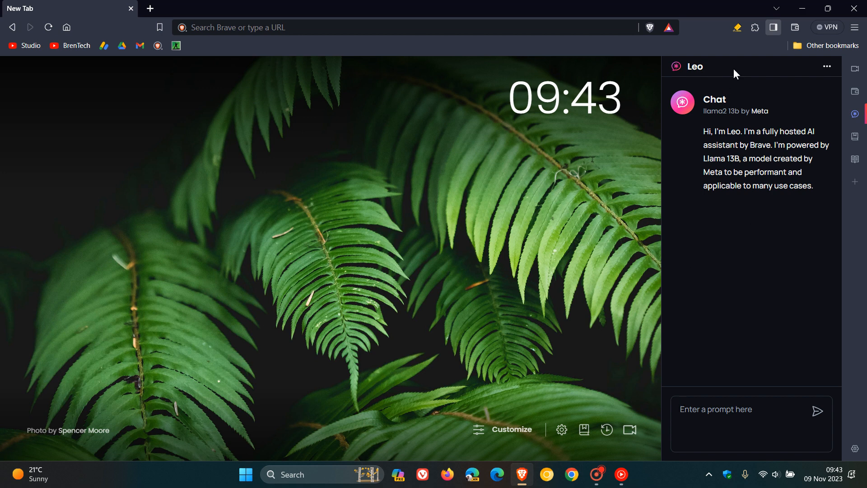
{"action": "mouse_move", "coordinate": [775, 227]}
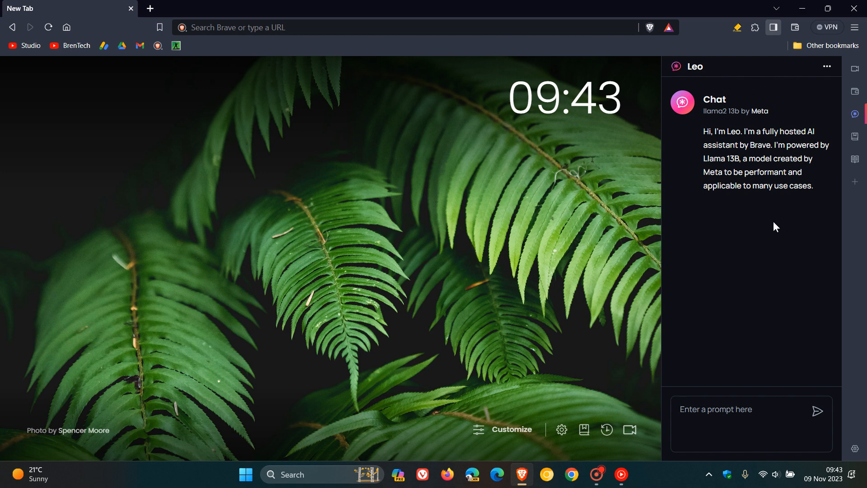
{"action": "mouse_move", "coordinate": [776, 210]}
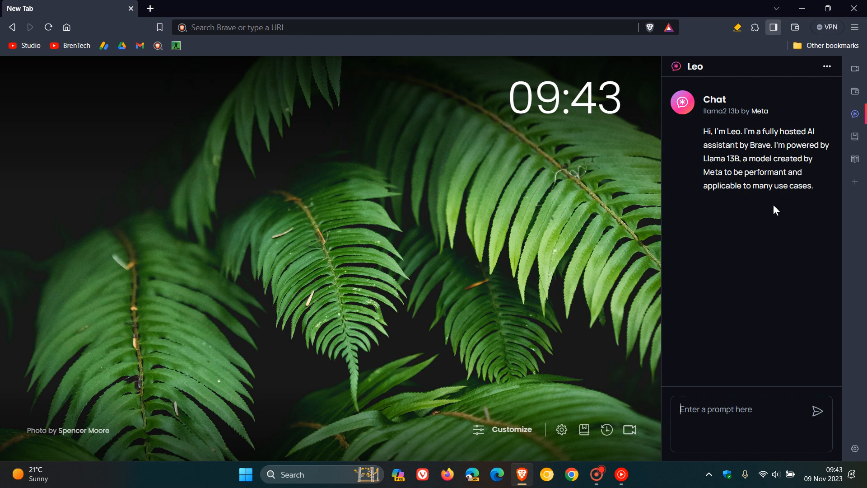
{"action": "mouse_move", "coordinate": [827, 67]}
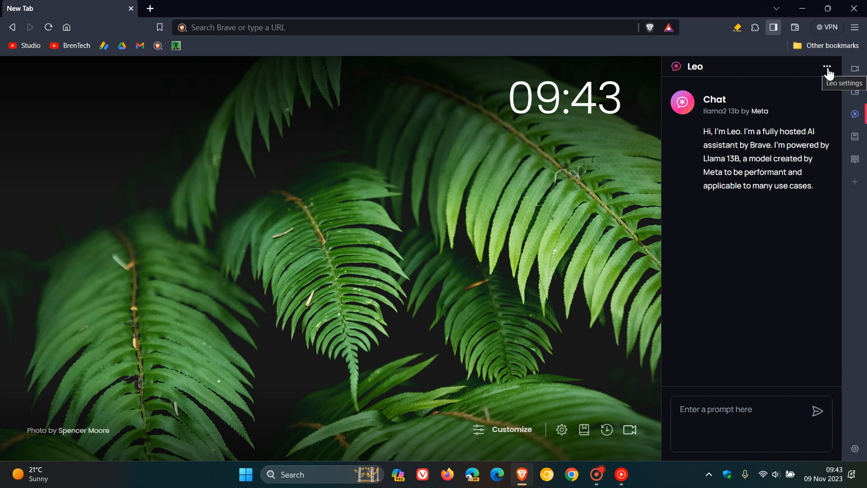
Step: Review Leo's language models in its menu, then open Leo settings
{"action": "left_click", "coordinate": [825, 66]}
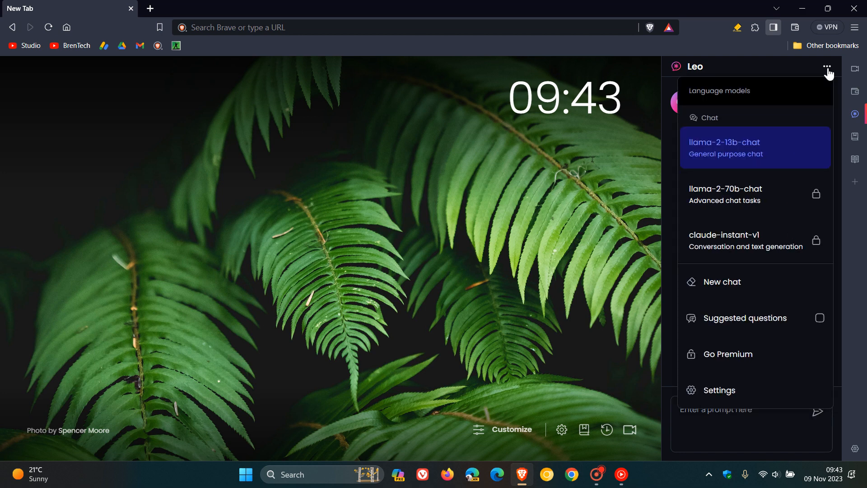
{"action": "mouse_move", "coordinate": [726, 120]}
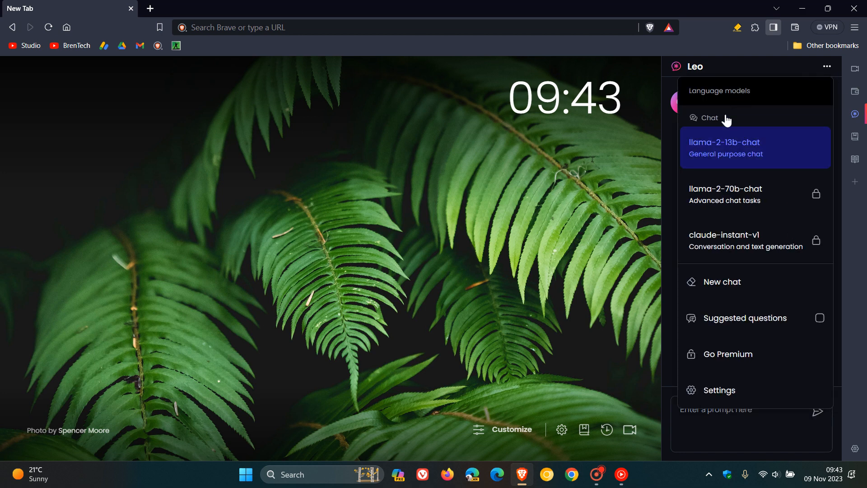
{"action": "mouse_move", "coordinate": [735, 172]}
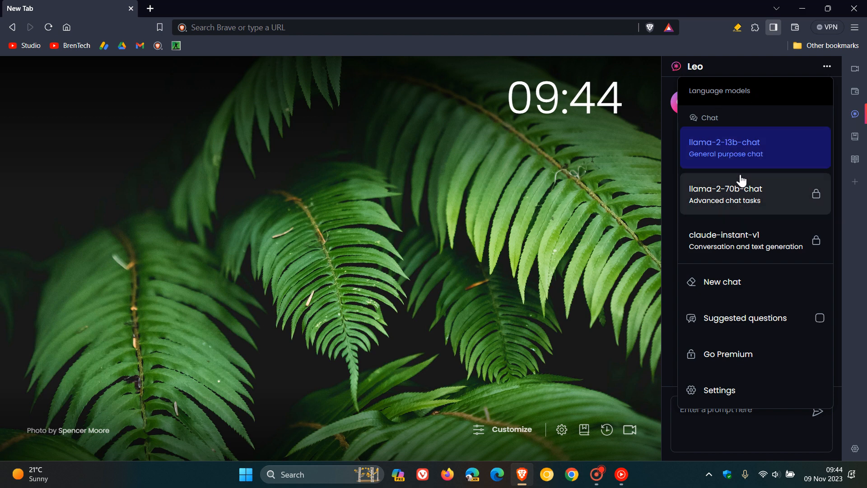
{"action": "mouse_move", "coordinate": [741, 185]}
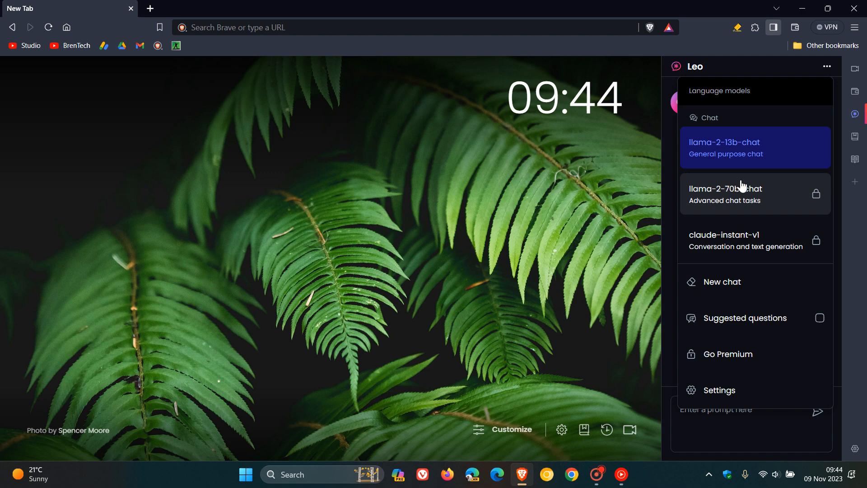
{"action": "mouse_move", "coordinate": [729, 297]}
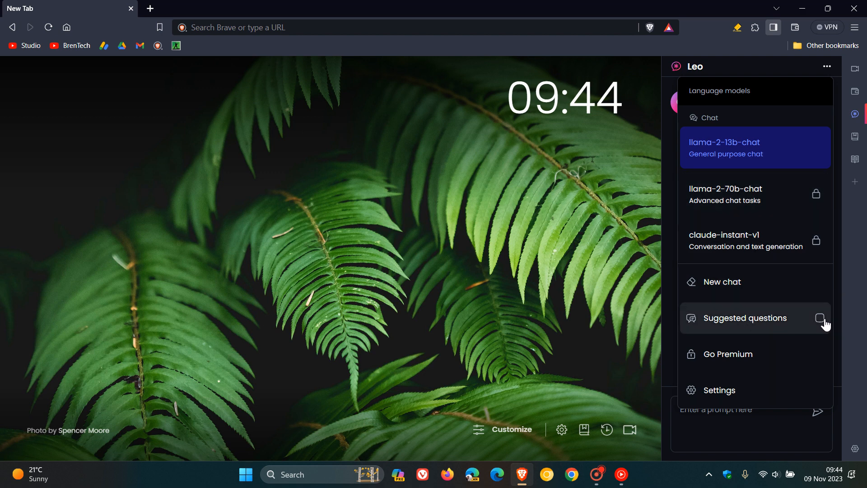
{"action": "mouse_move", "coordinate": [798, 357]}
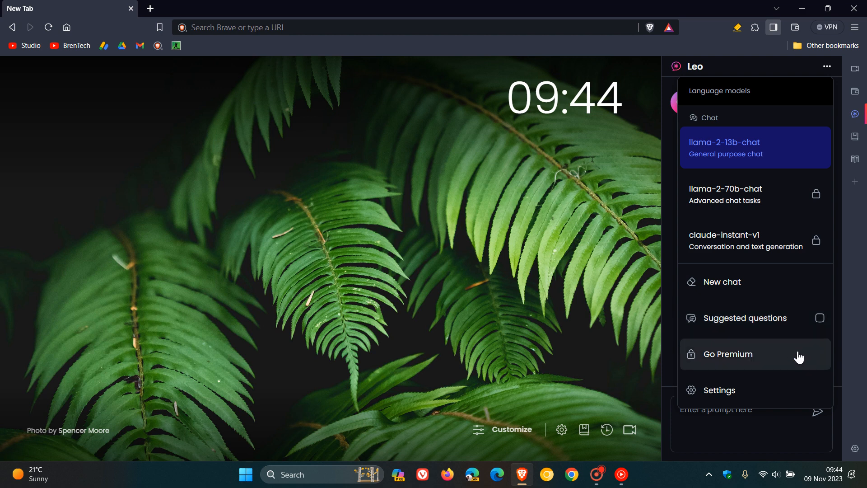
{"action": "left_click", "coordinate": [719, 389]}
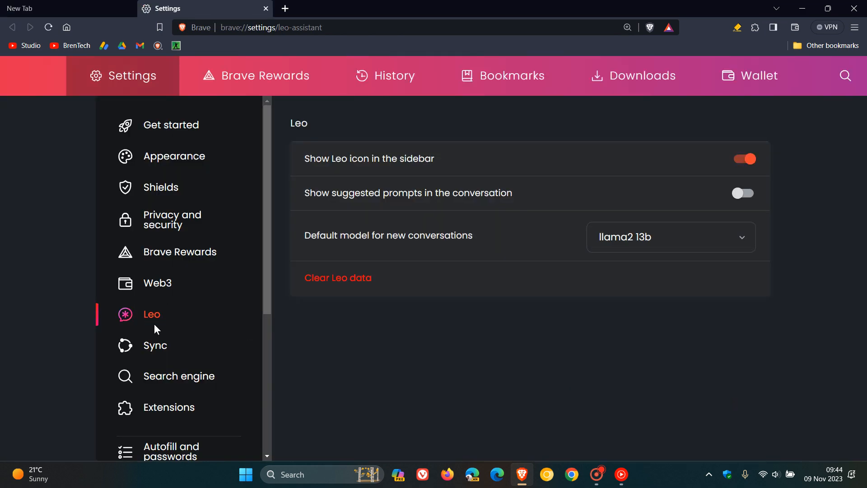
{"action": "mouse_move", "coordinate": [156, 322]}
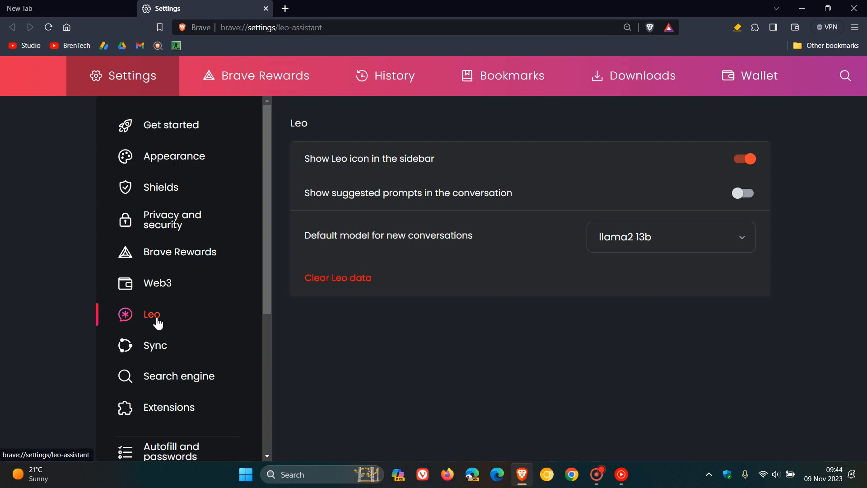
{"action": "mouse_move", "coordinate": [154, 345]}
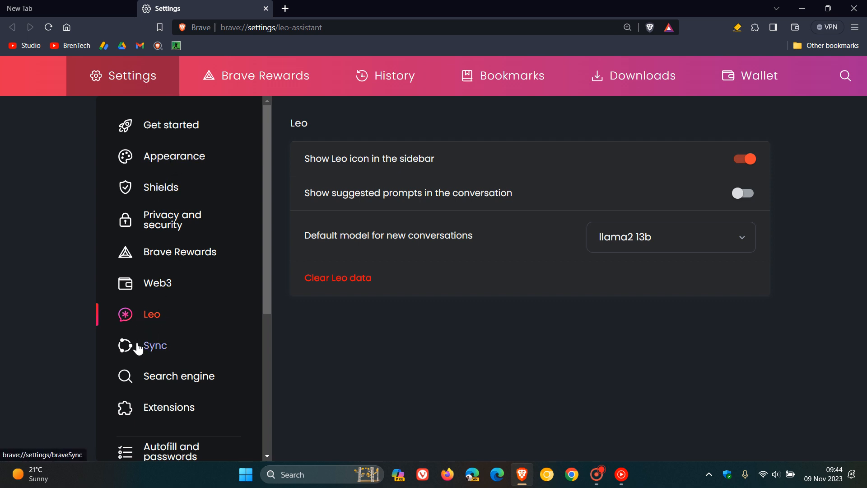
{"action": "mouse_move", "coordinate": [509, 426]}
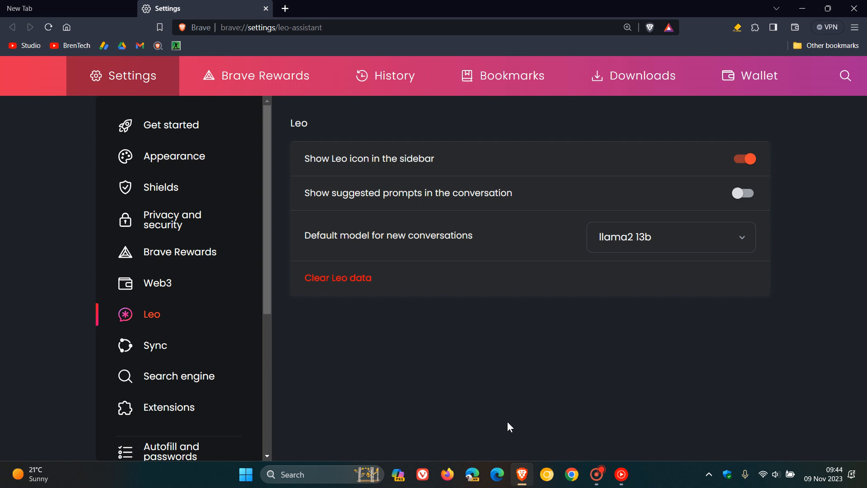
{"action": "mouse_move", "coordinate": [414, 170]}
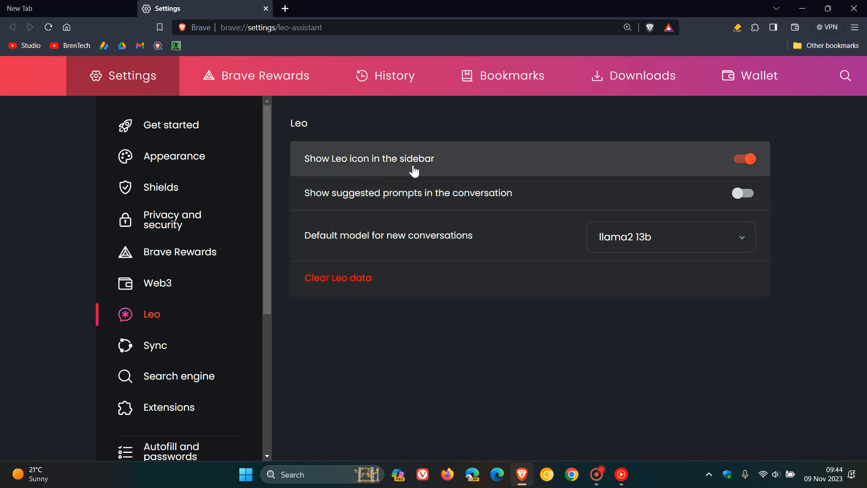
{"action": "mouse_move", "coordinate": [760, 161]}
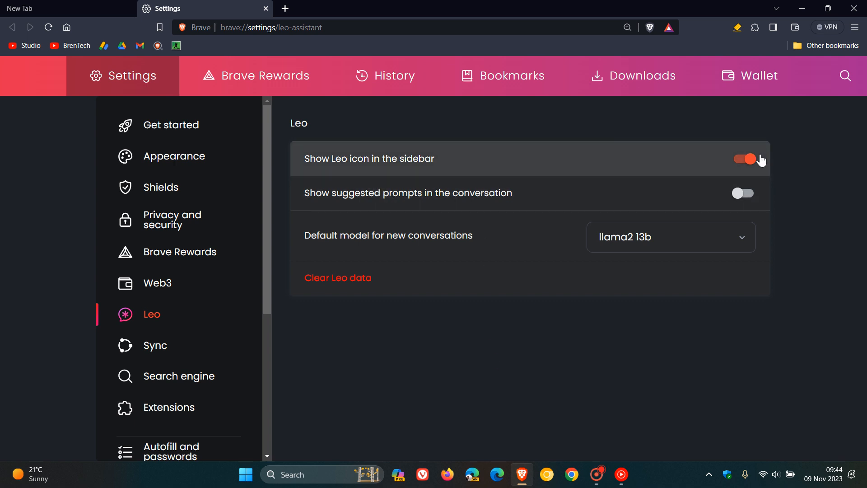
{"action": "mouse_move", "coordinate": [465, 214]}
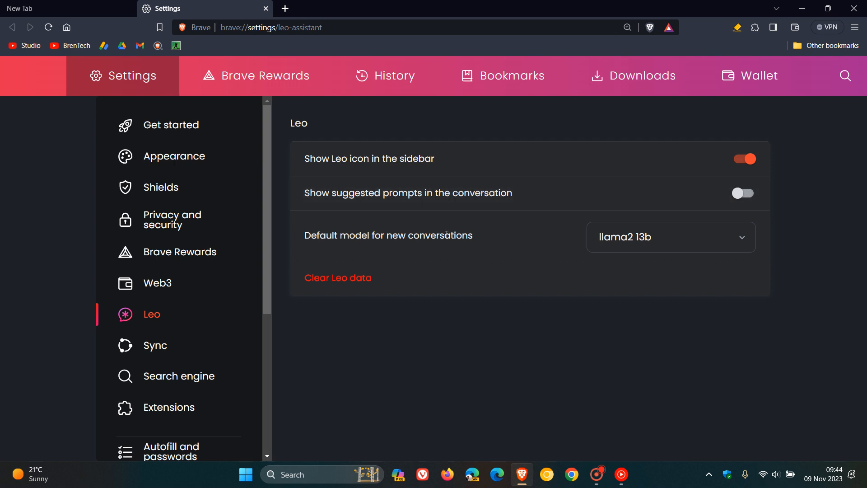
{"action": "mouse_move", "coordinate": [474, 248]}
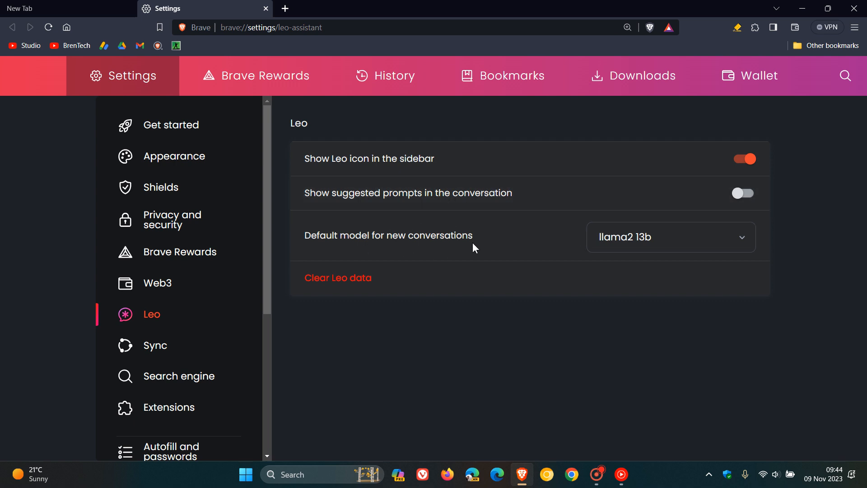
{"action": "mouse_move", "coordinate": [276, 47]}
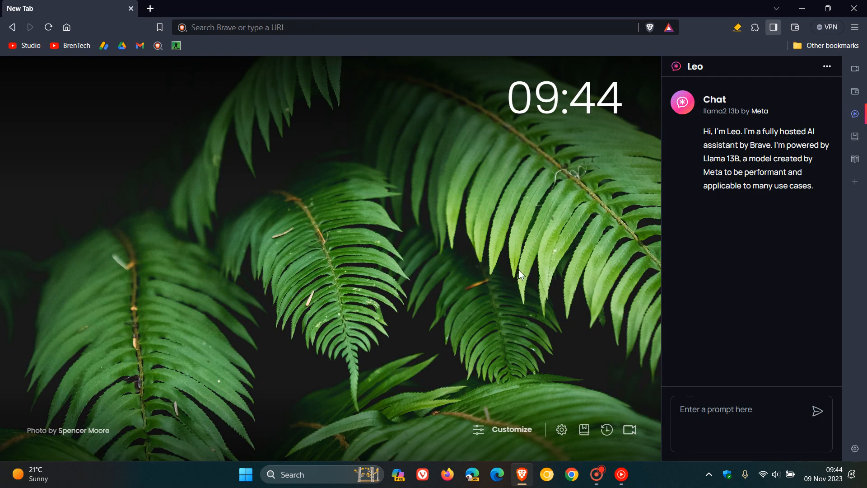
{"action": "mouse_move", "coordinate": [546, 267]}
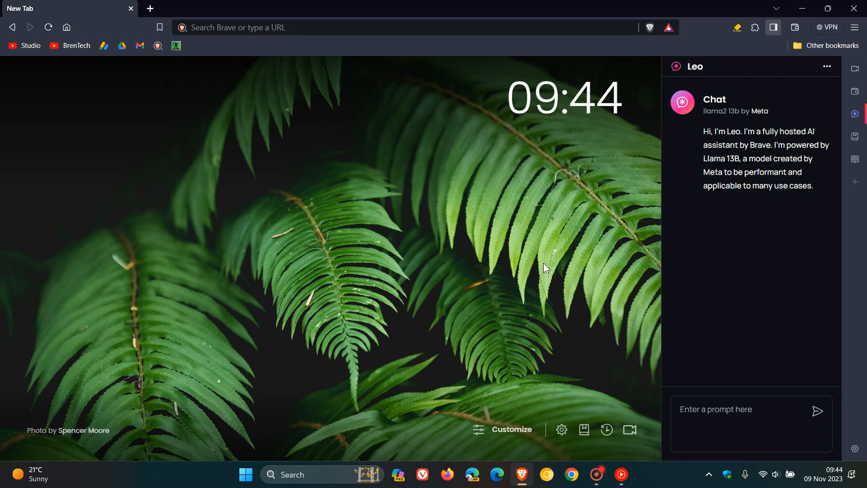
{"action": "mouse_move", "coordinate": [732, 408]}
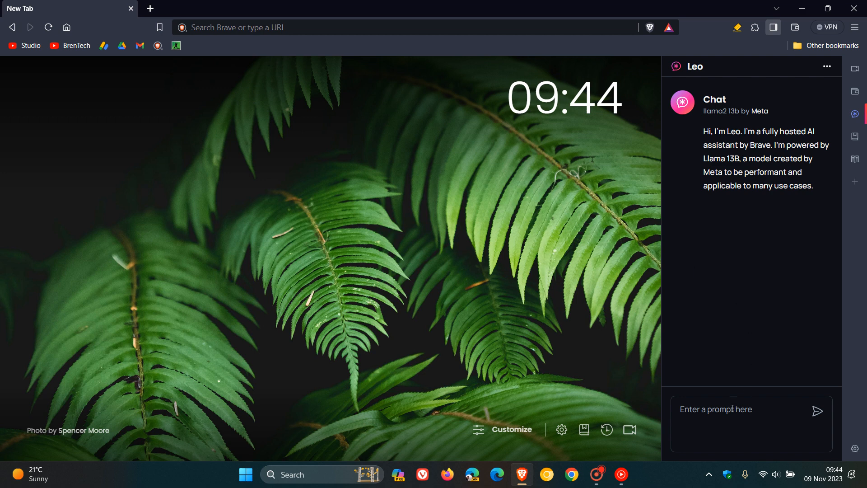
Step: Send 'hi' to Leo and view the reply's Copy, Like and Dislike options
{"action": "type", "text": "h"}
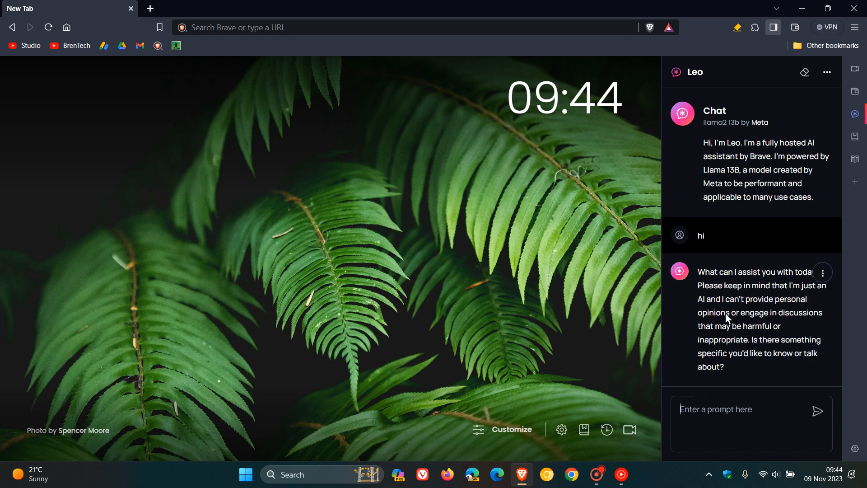
{"action": "mouse_move", "coordinate": [822, 276]}
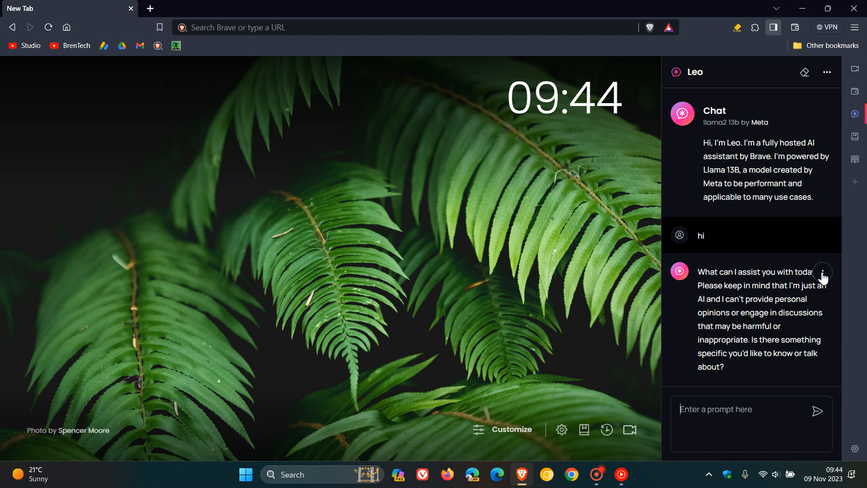
{"action": "left_click", "coordinate": [822, 272]}
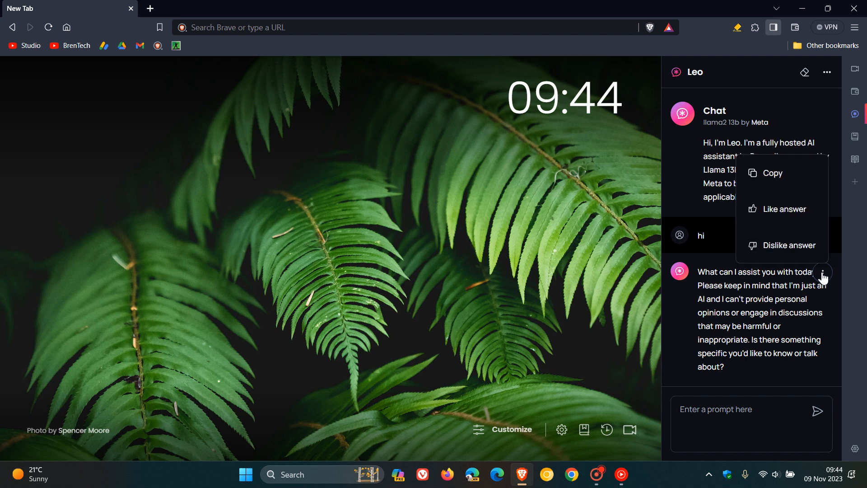
{"action": "mouse_move", "coordinate": [801, 233]}
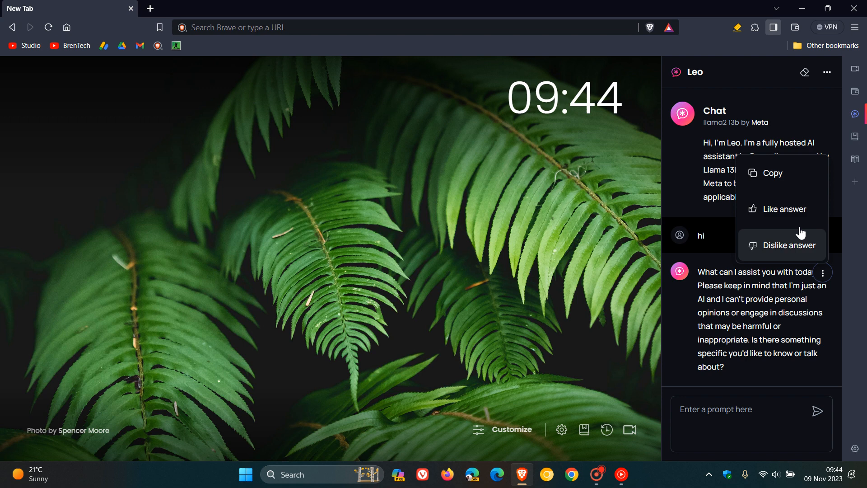
{"action": "mouse_move", "coordinate": [785, 214]}
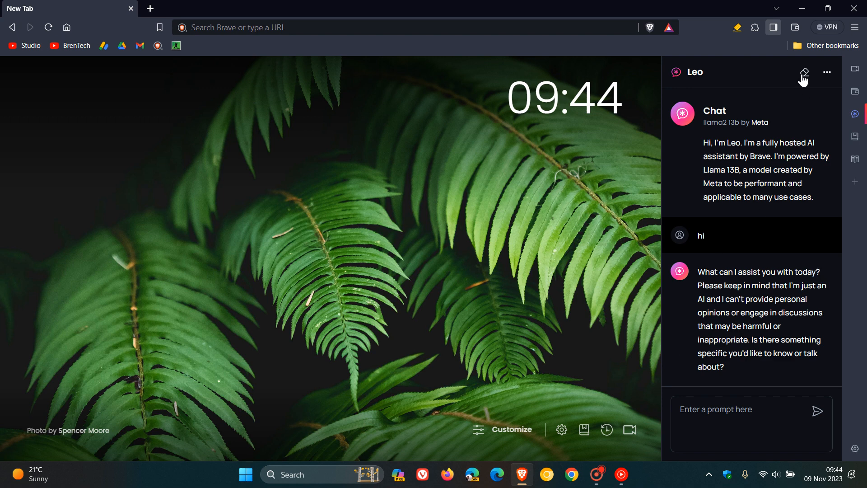
{"action": "mouse_move", "coordinate": [803, 73]}
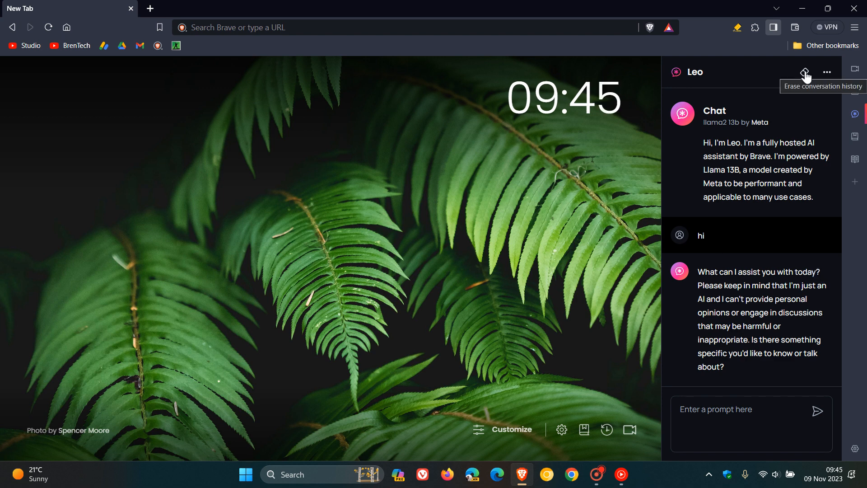
Step: Erase Leo's conversation history, leaving only the llama2 13b greeting
{"action": "left_click", "coordinate": [804, 72]}
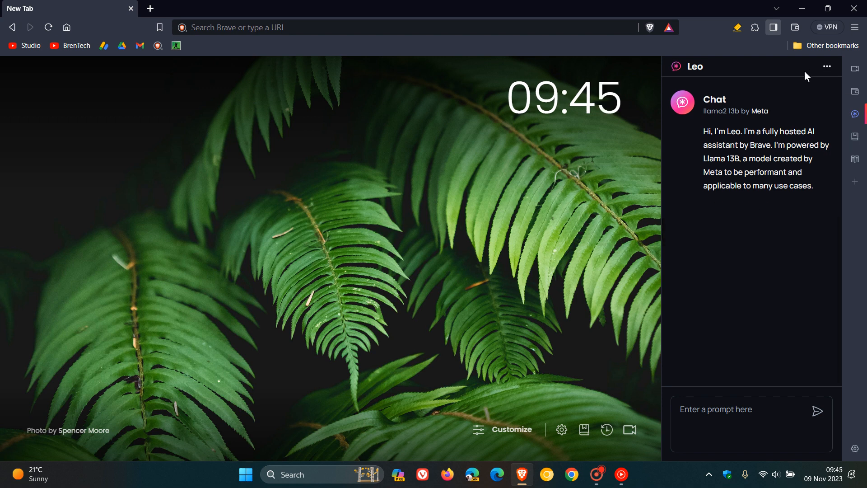
{"action": "mouse_move", "coordinate": [777, 279]}
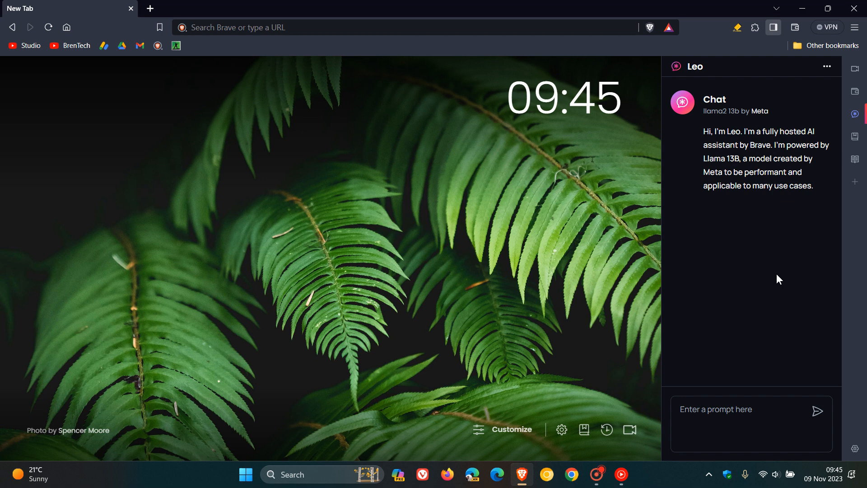
{"action": "mouse_move", "coordinate": [789, 112]}
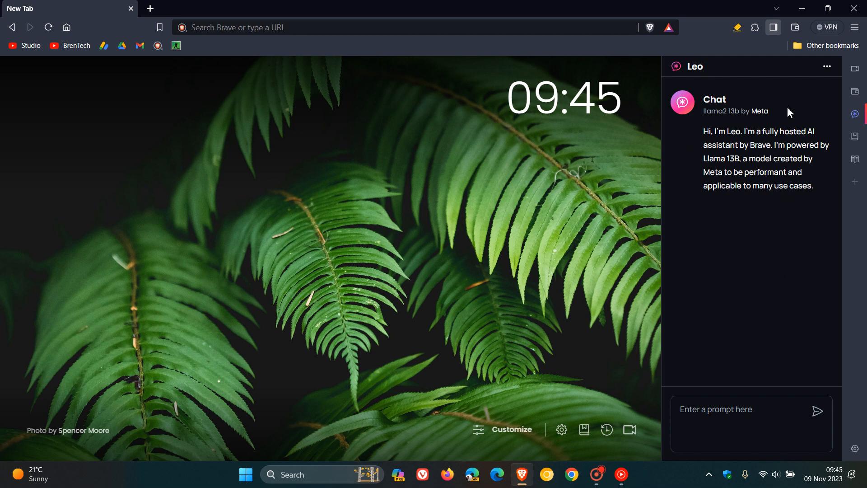
Step: Close the Leo sidebar so the fern new tab page fills the window
{"action": "left_click", "coordinate": [773, 27]}
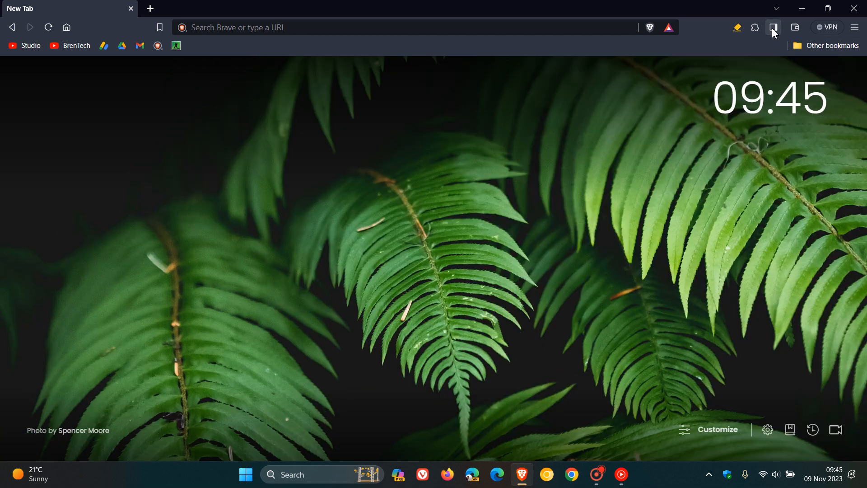
{"action": "mouse_move", "coordinate": [541, 178]}
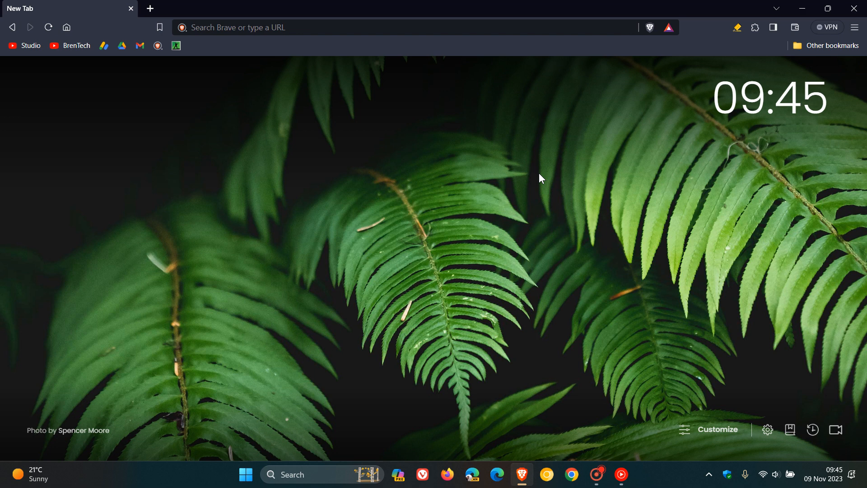
{"action": "mouse_move", "coordinate": [458, 190]}
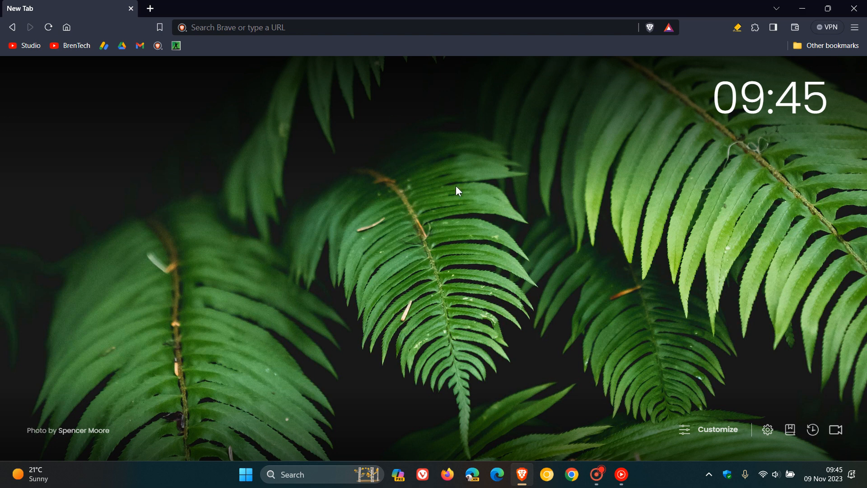
{"action": "mouse_move", "coordinate": [515, 160]}
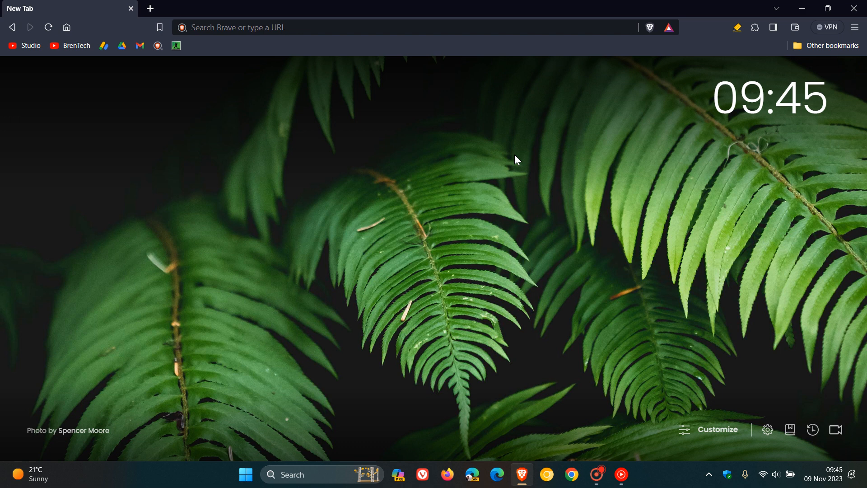